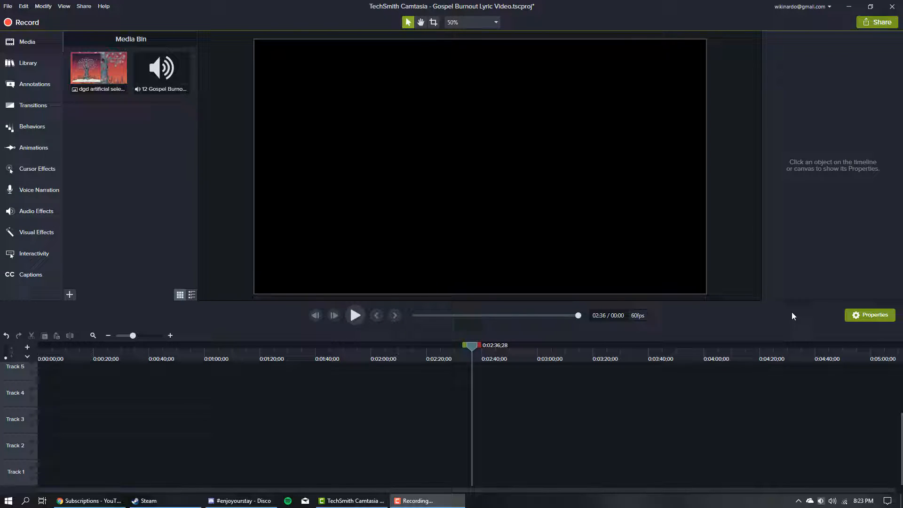
mouse_move(605, 24)
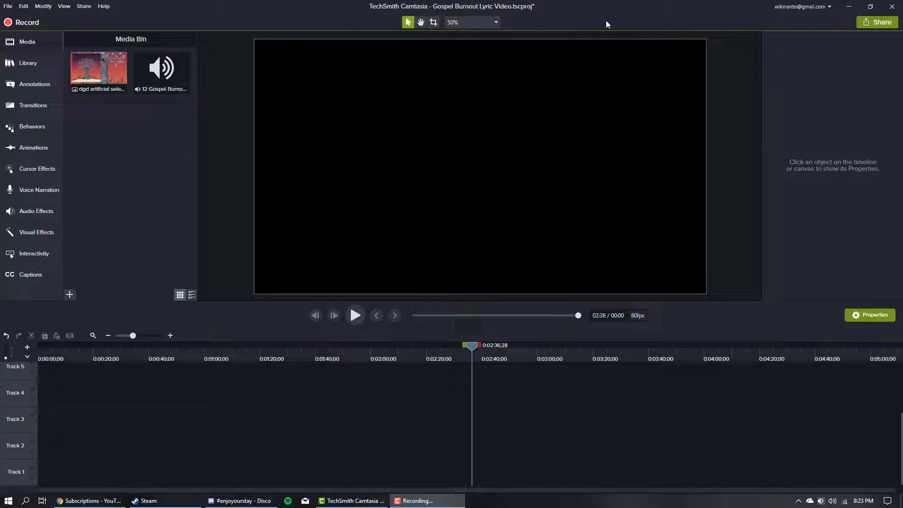
mouse_move(597, 23)
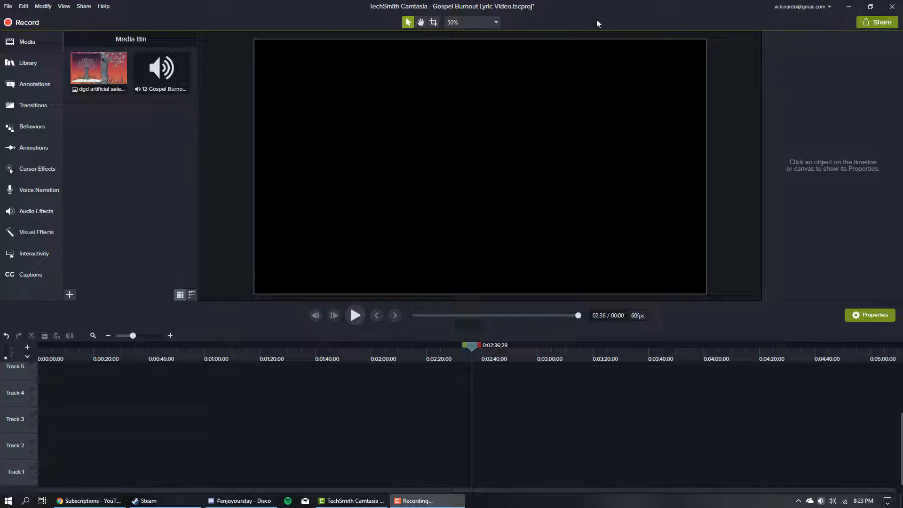
mouse_move(533, 56)
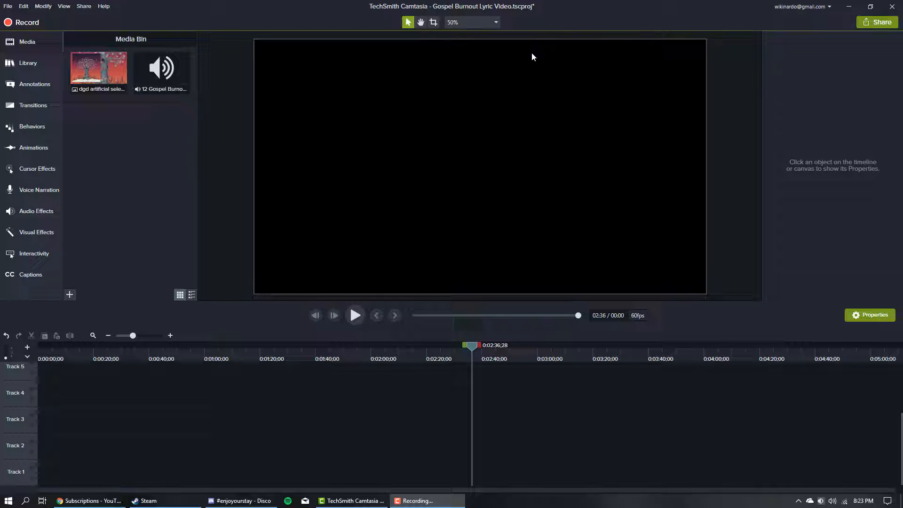
mouse_move(803, 98)
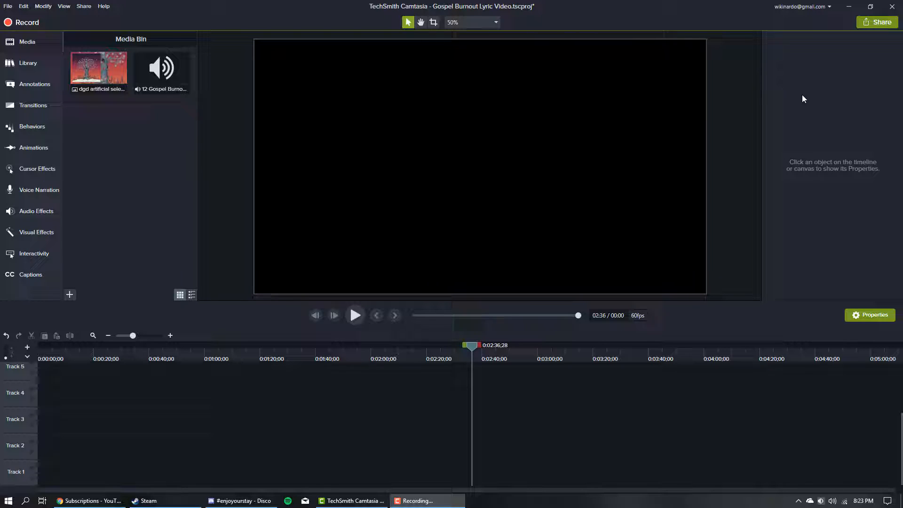
mouse_move(708, 242)
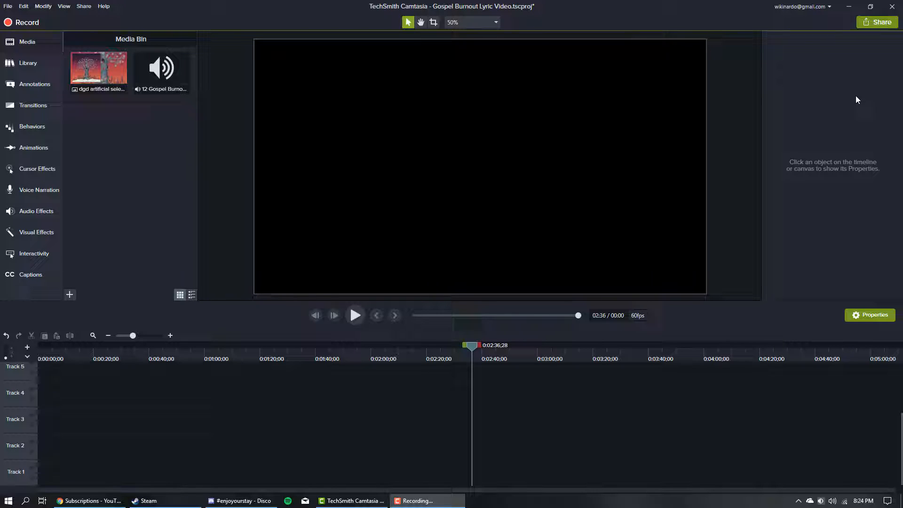
Step: Place the tree artwork image onto Track 1 after the no-media warning
click(880, 22)
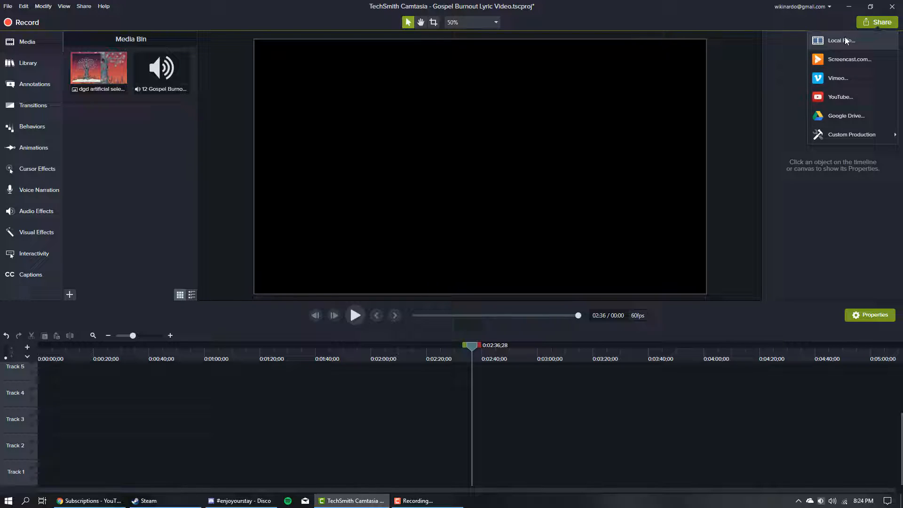
click(841, 40)
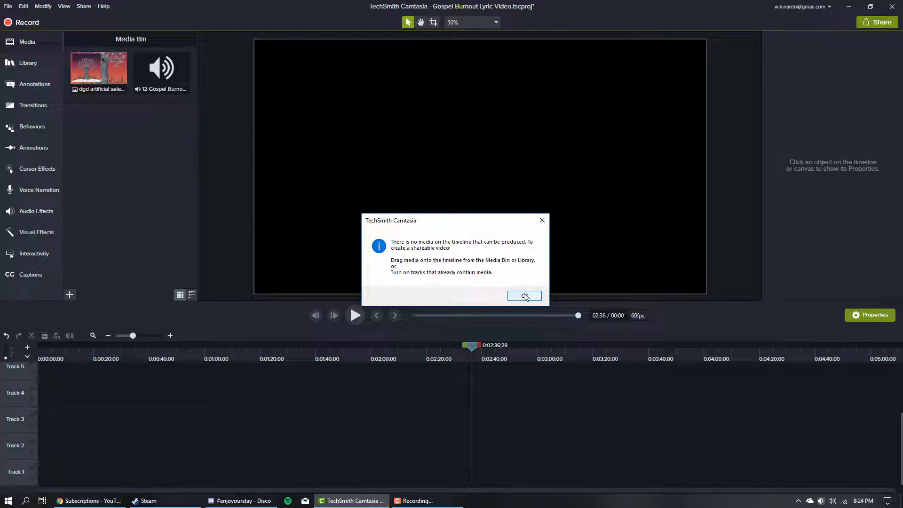
click(523, 295)
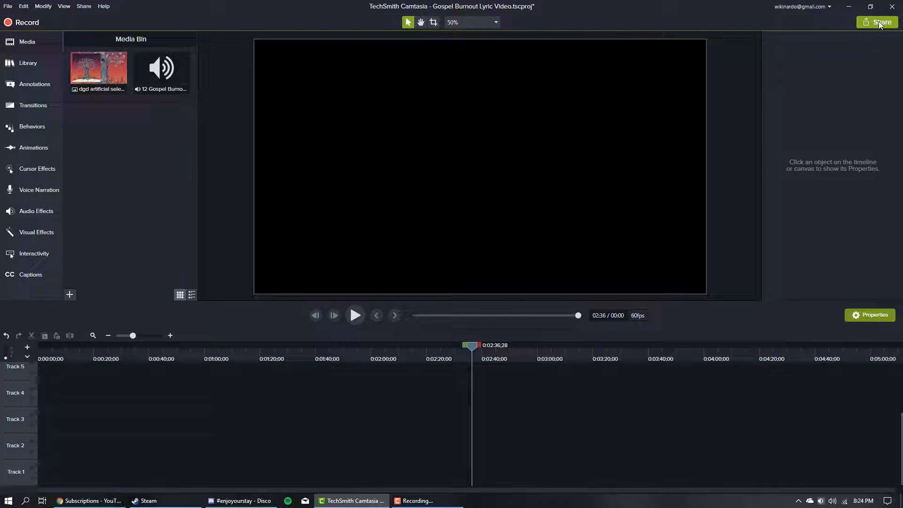
drag(97, 69, 127, 337)
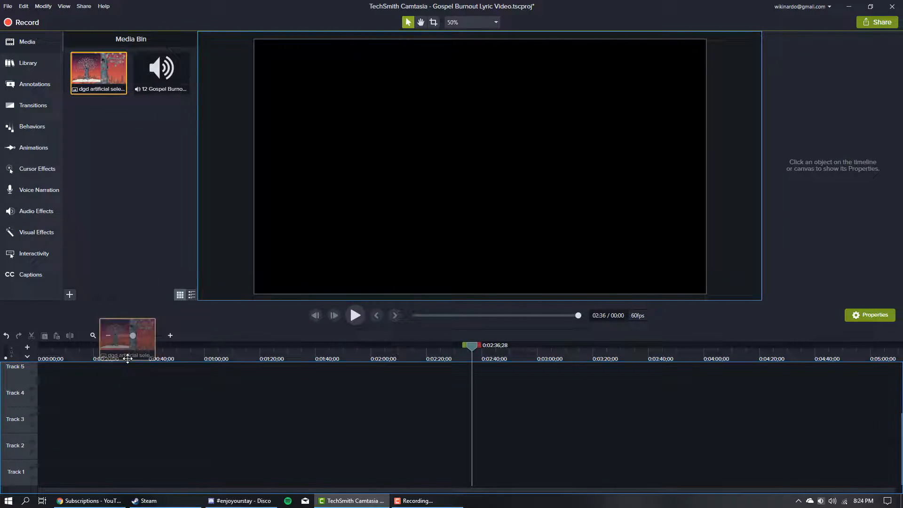
Step: Start a local-file production past the MP4 preset page, then cancel it
click(878, 22)
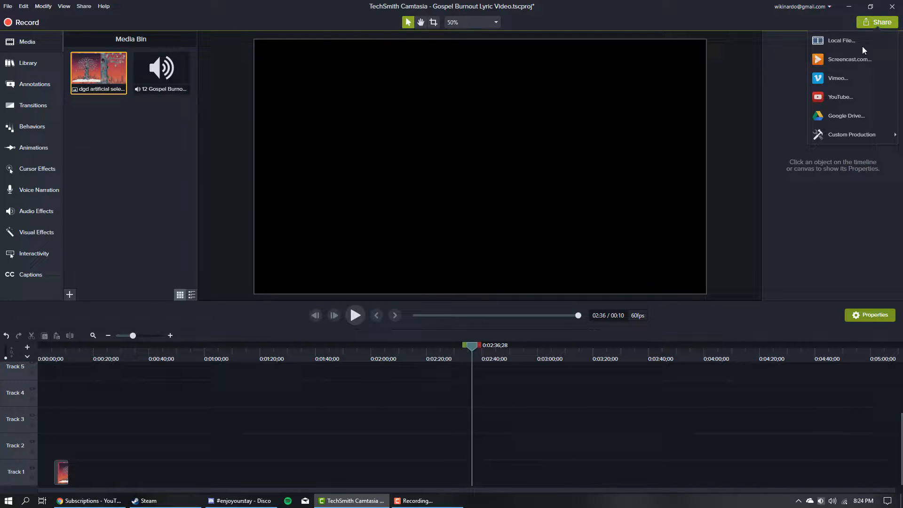
click(841, 41)
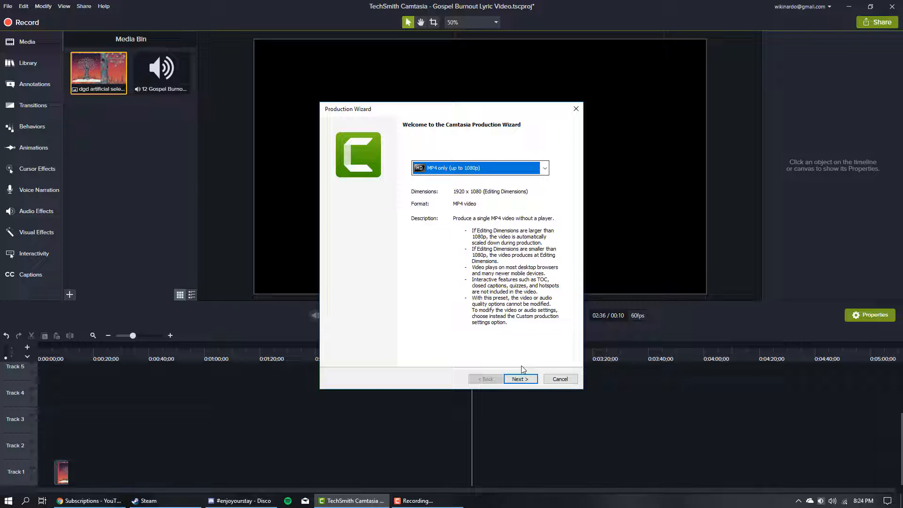
click(519, 378)
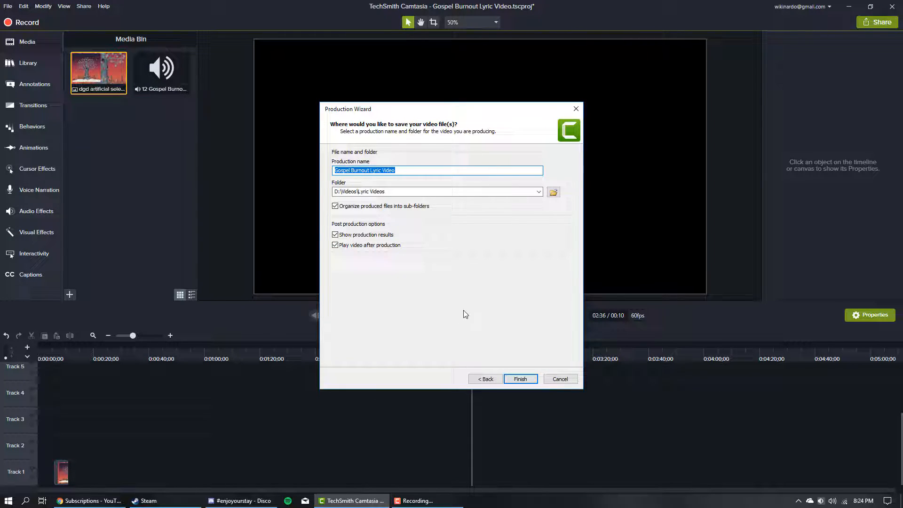
mouse_move(387, 283)
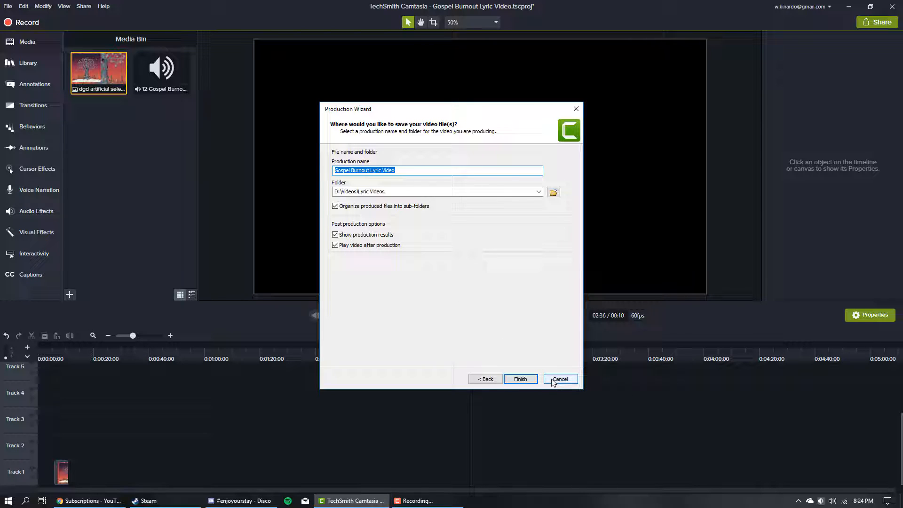
click(559, 379)
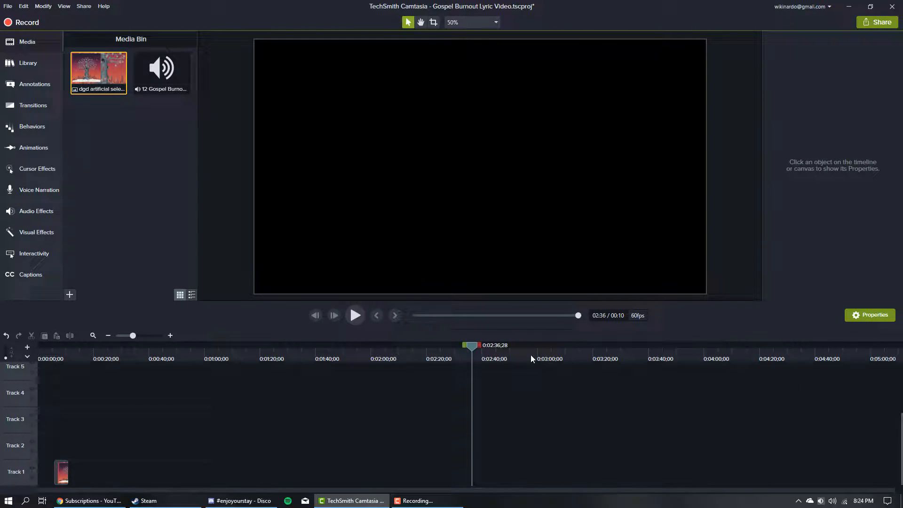
Step: Reach Manage Production Presets via Share > Custom Production > Add/Edit Presets
click(423, 345)
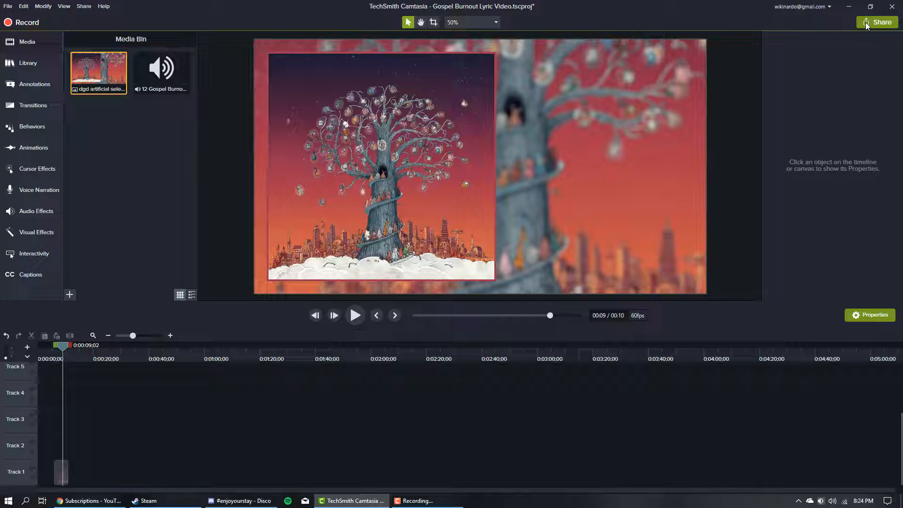
click(876, 21)
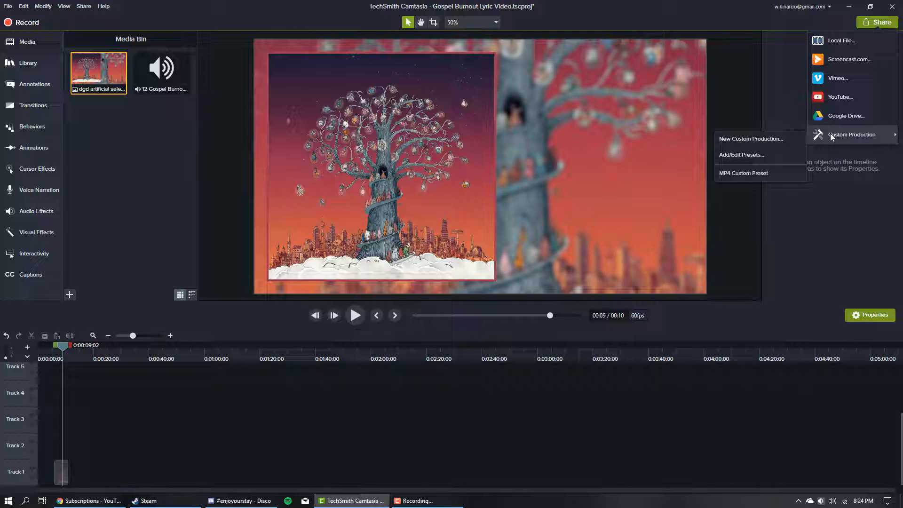
mouse_move(775, 148)
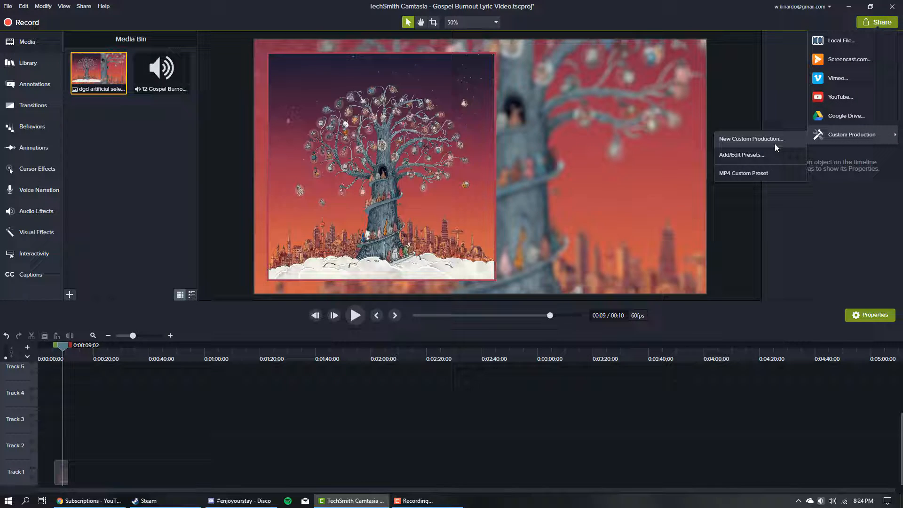
click(740, 154)
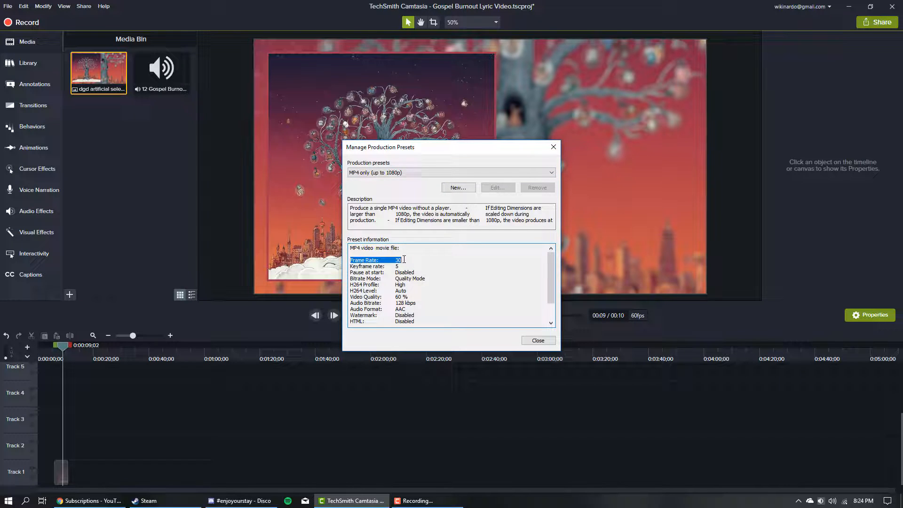
mouse_move(430, 259)
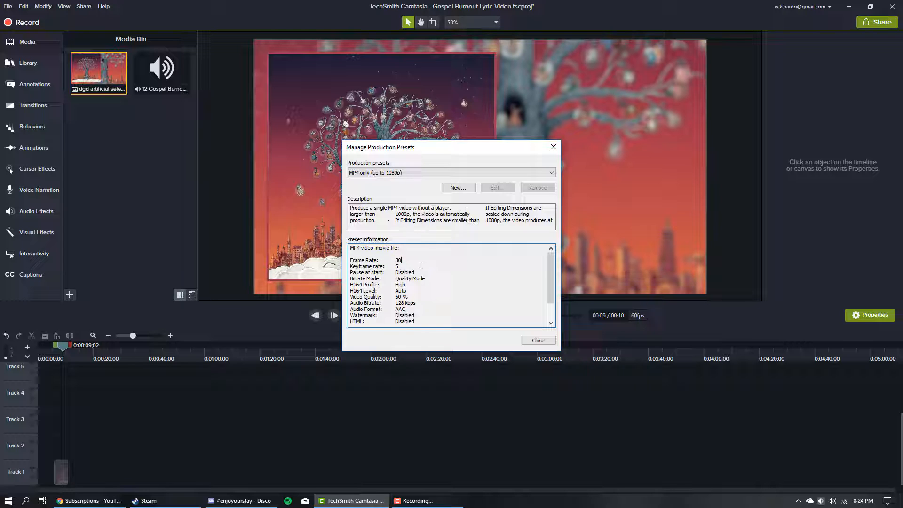
mouse_move(638, 322)
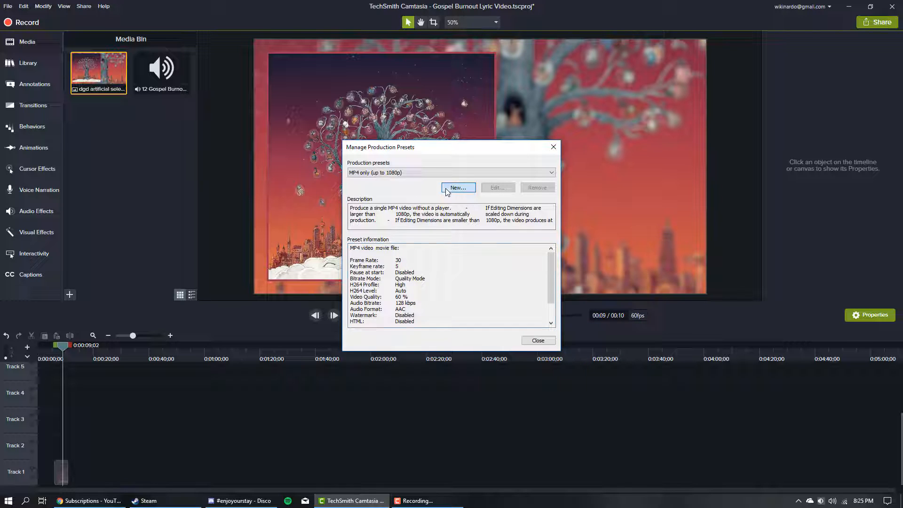
Step: Create a new MP4 preset named 'Mp4 Only Custom' with Produce with controller unchecked
click(458, 188)
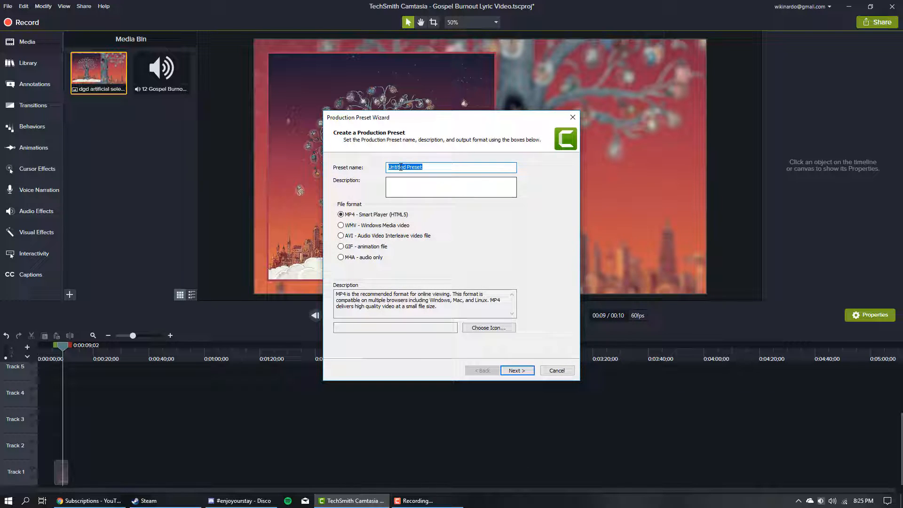
text(Mp4 ONly)
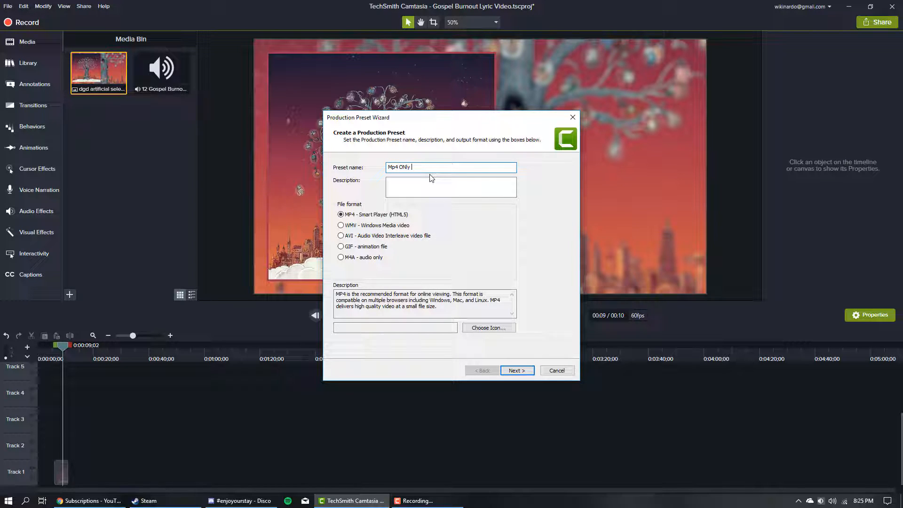
text(Custom)
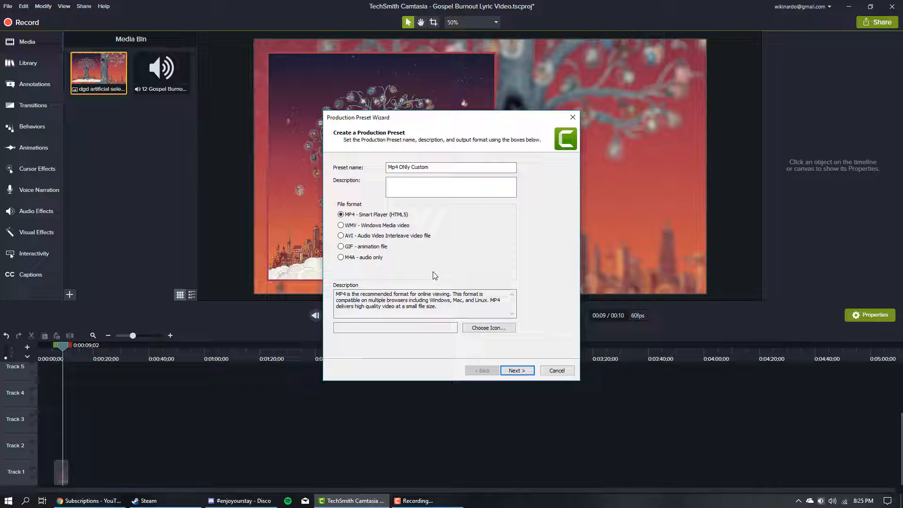
click(516, 371)
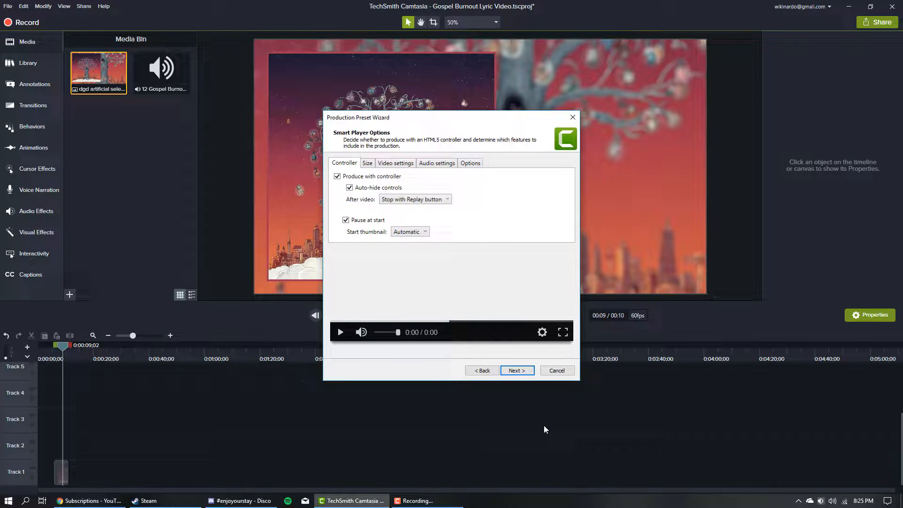
click(338, 176)
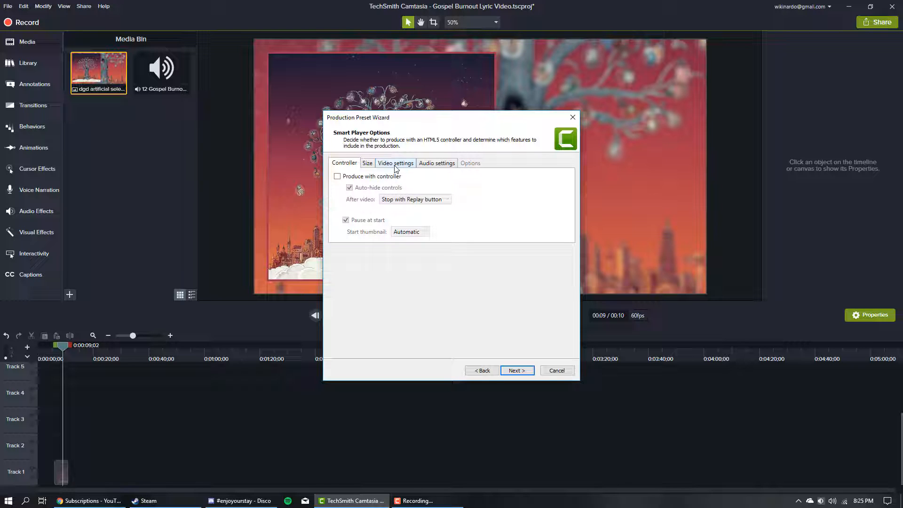
Step: Review video (60 fps) and audio (128 kbps) settings, finish the preset and close the manager
click(395, 163)
text(60)
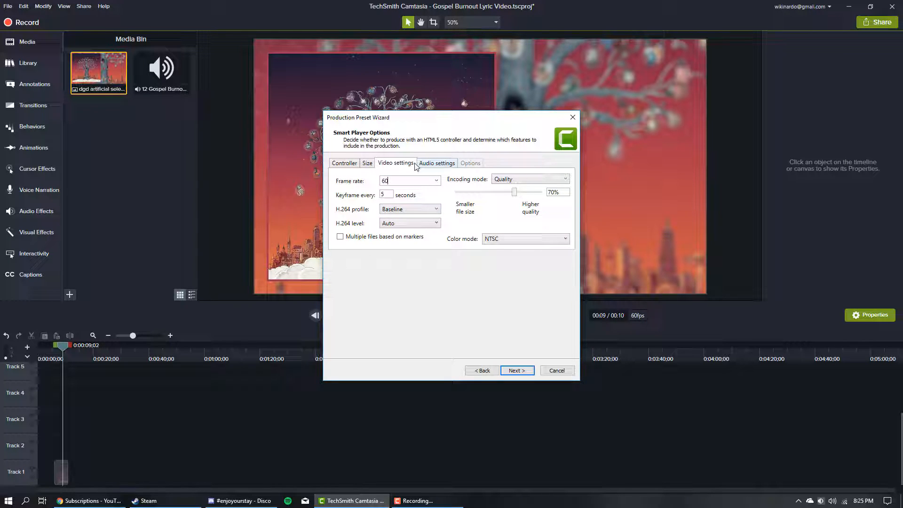
click(435, 162)
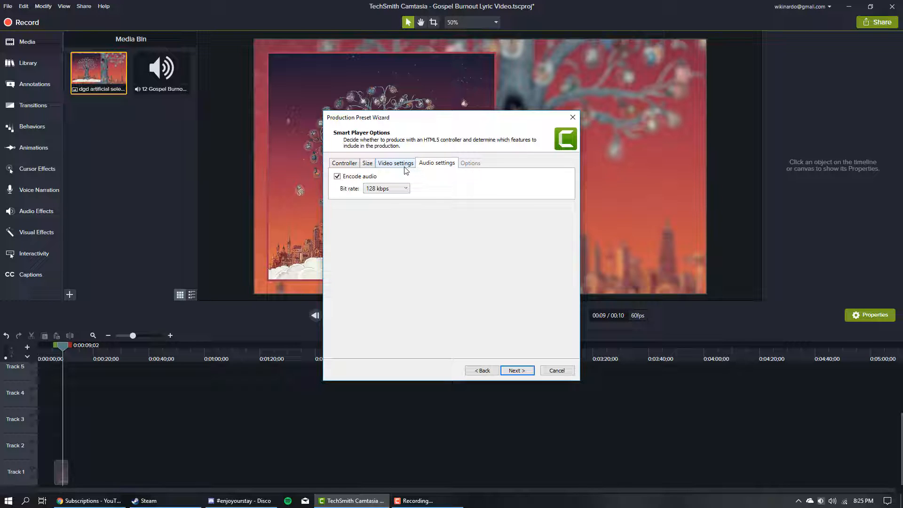
click(516, 371)
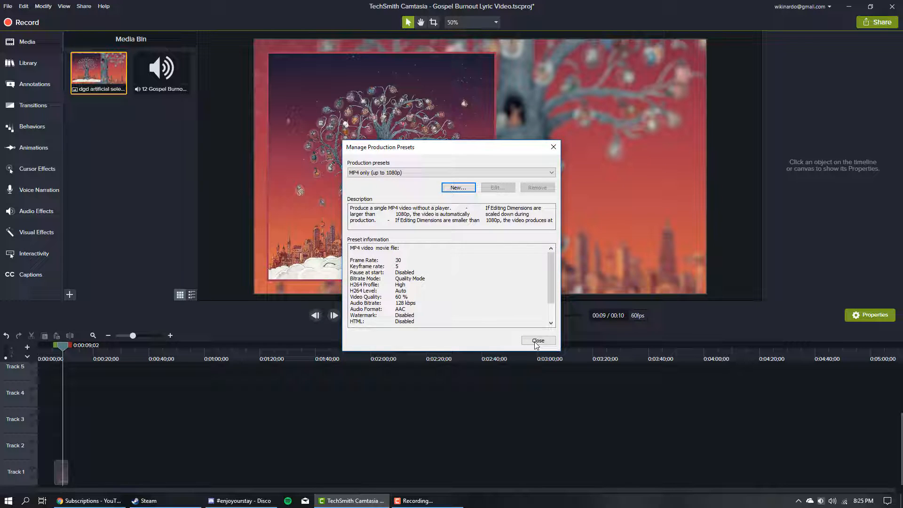
click(537, 340)
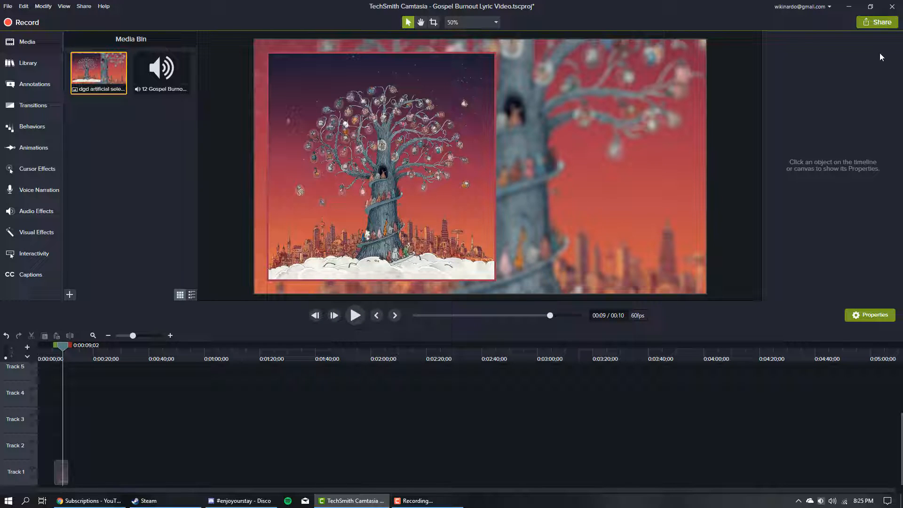
Step: Export via Share > Custom Production using the new MP4 custom preset
click(876, 21)
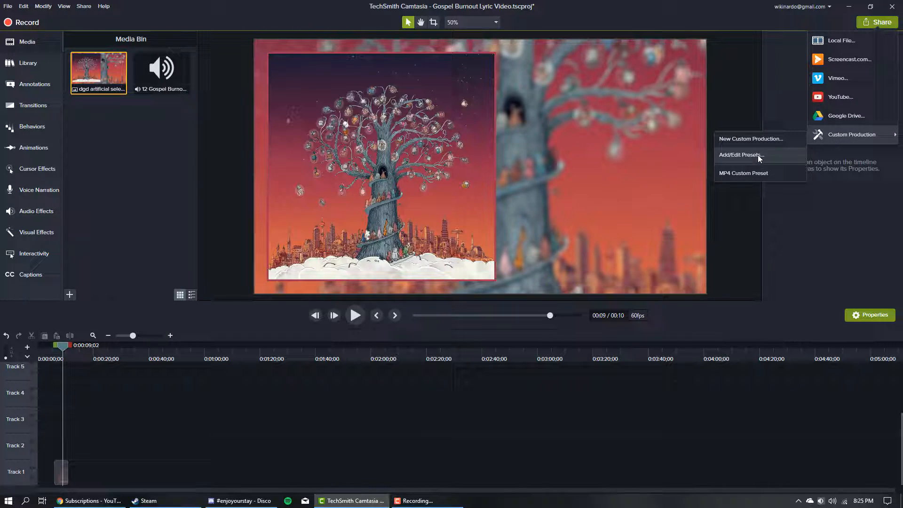
click(742, 173)
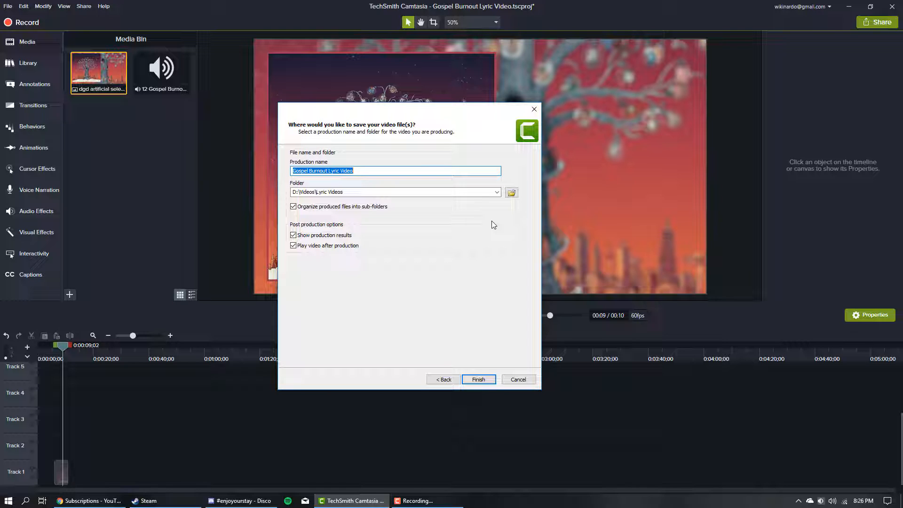
mouse_move(500, 383)
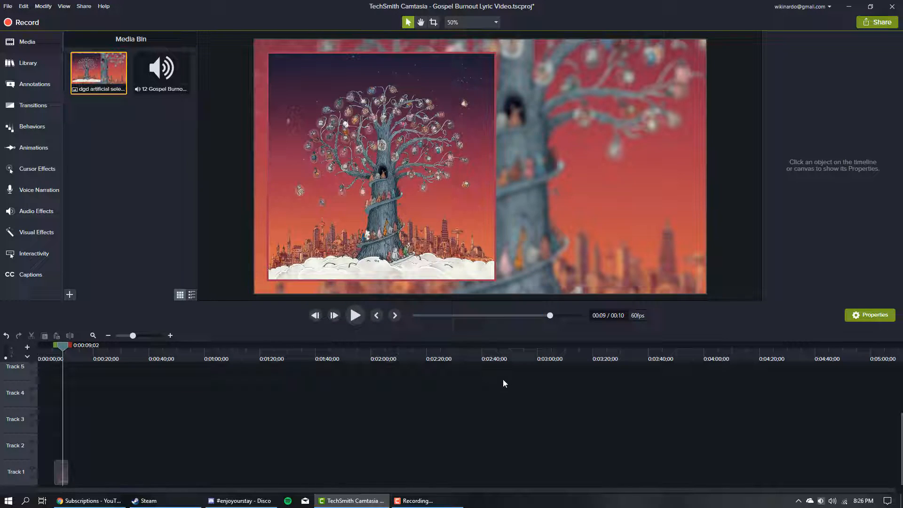
mouse_move(496, 380)
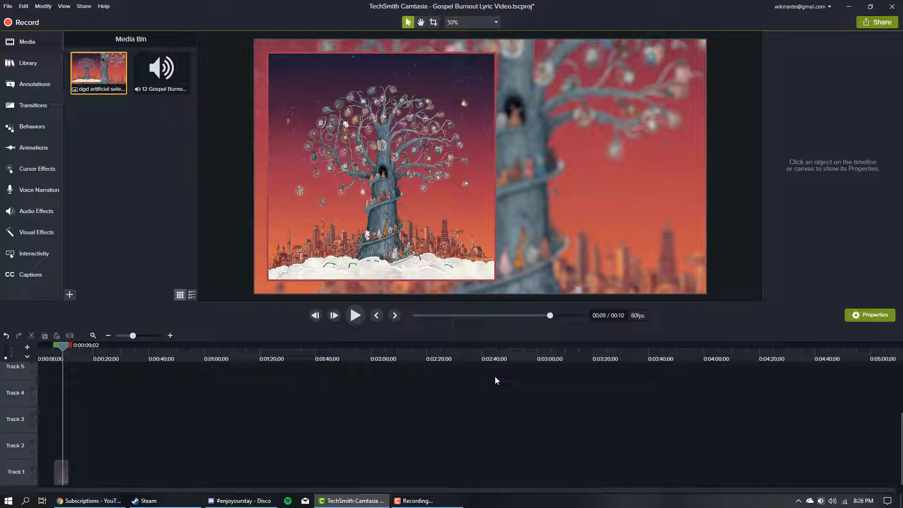